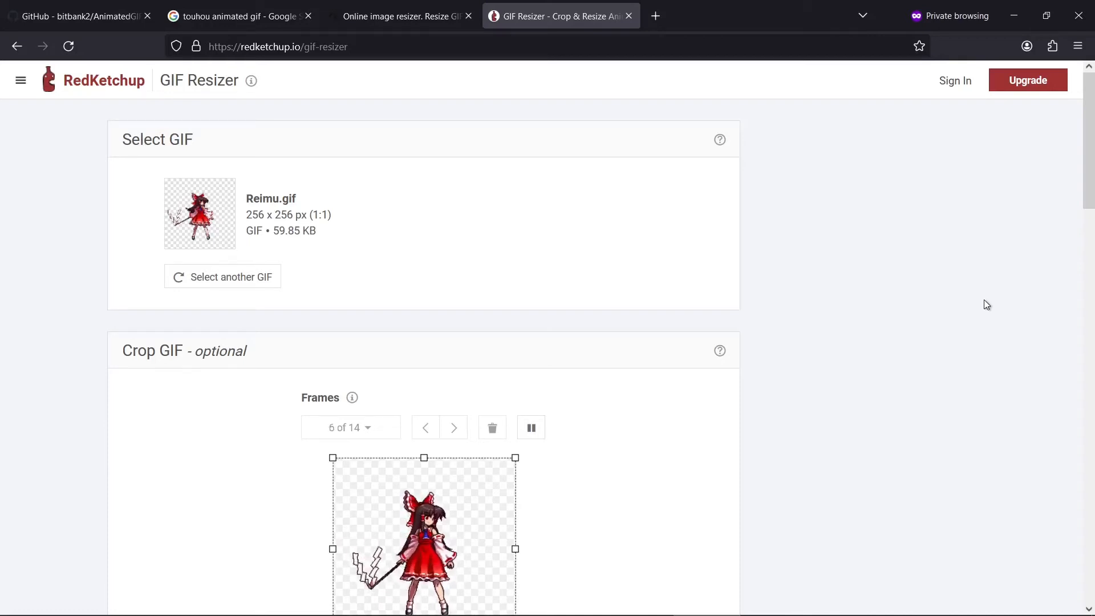
# - Crop Reimu.gif to Left 80, Top 41, Width 104, Height 110 with Free-form aspect ratio
pyautogui.scroll(-3)
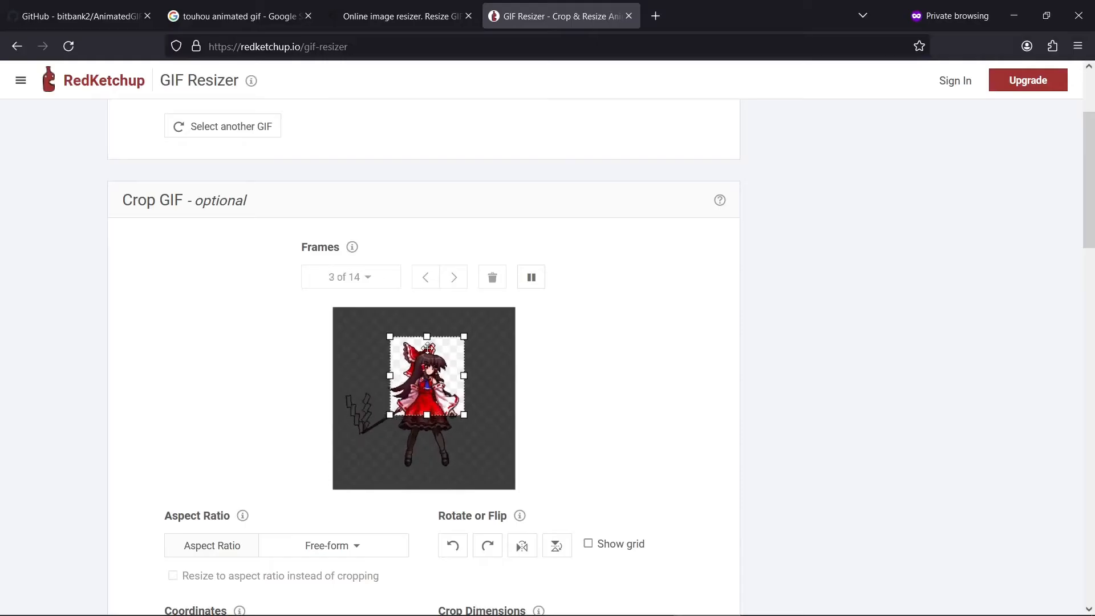
pyautogui.scroll(-3)
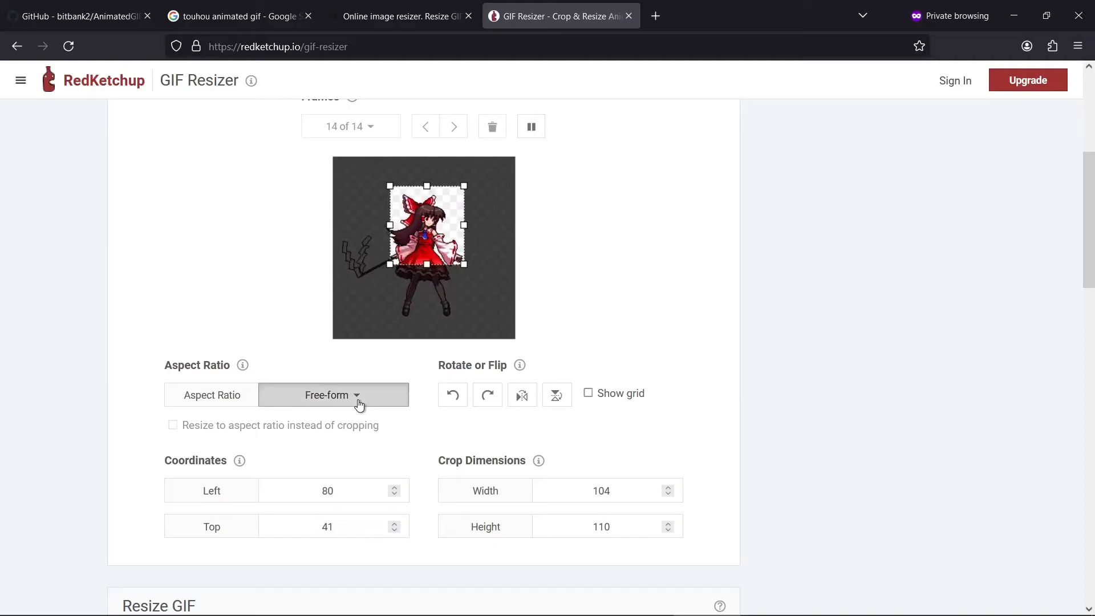
pyautogui.click(333, 395)
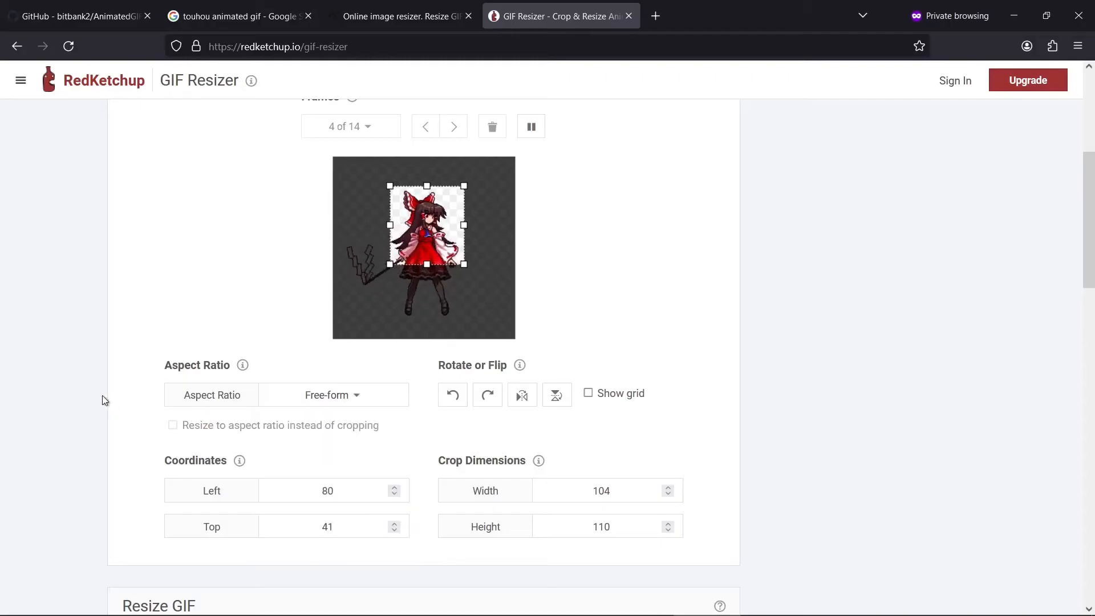
pyautogui.scroll(-3)
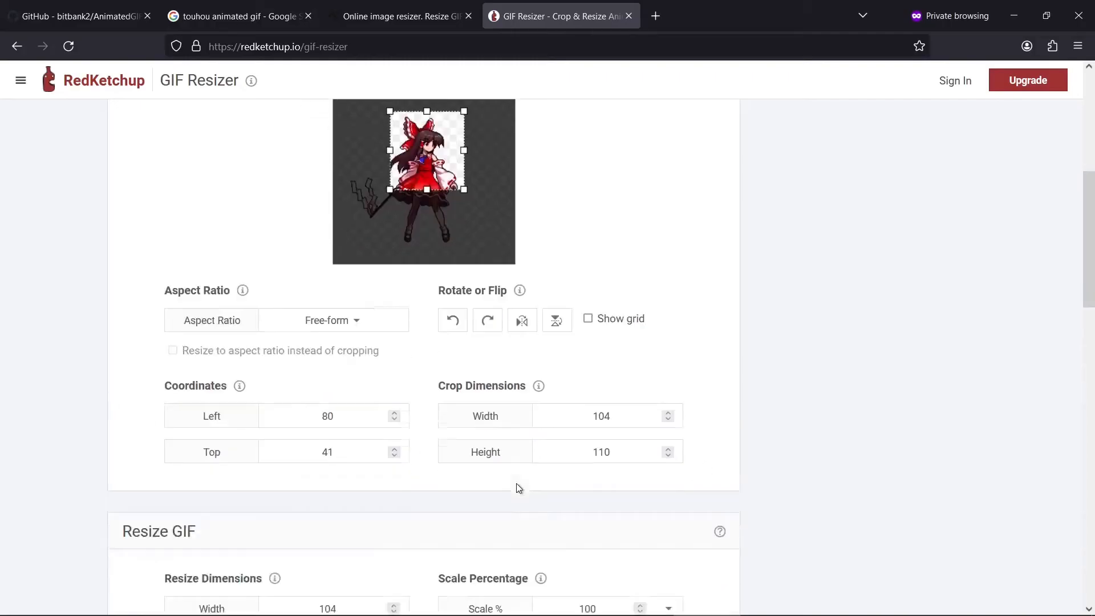
pyautogui.scroll(-3)
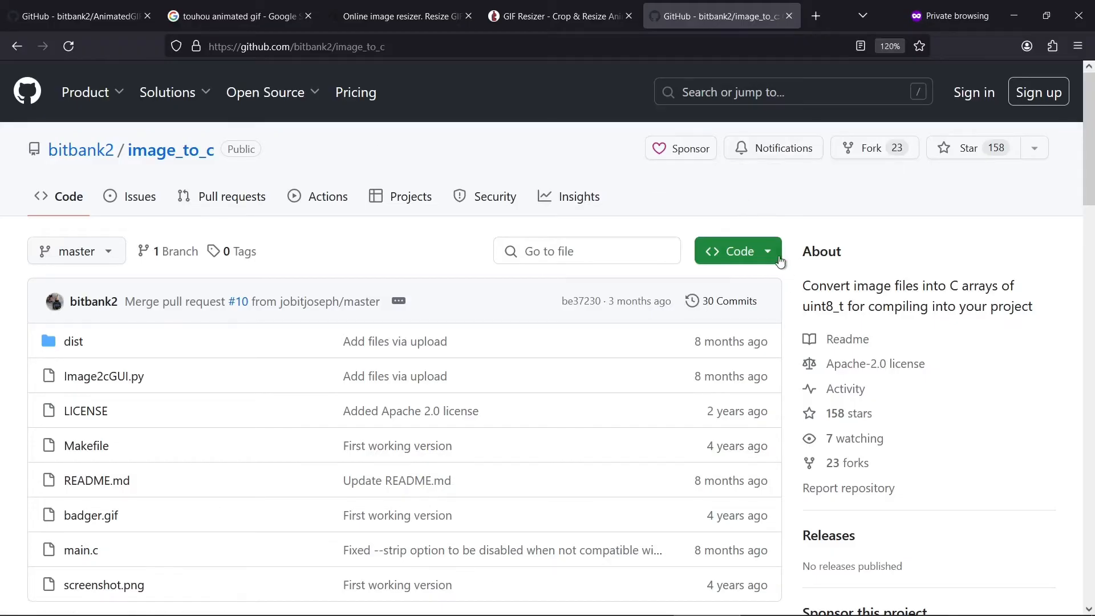
# - Show the Code dropdown with Clone and Download ZIP for bitbank2/image_to_c
pyautogui.click(737, 250)
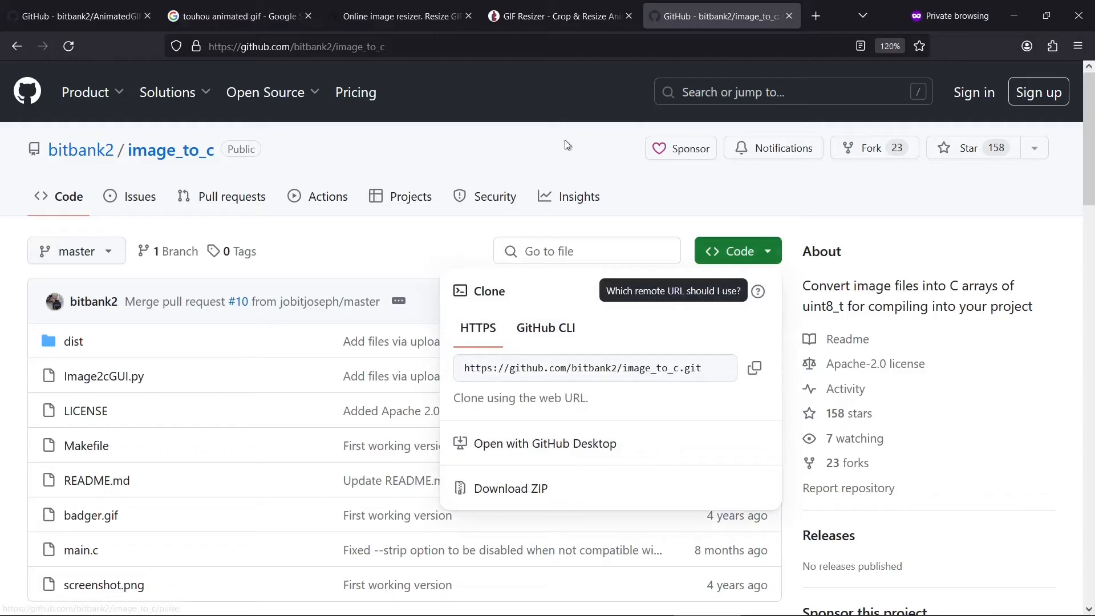
pyautogui.click(551, 138)
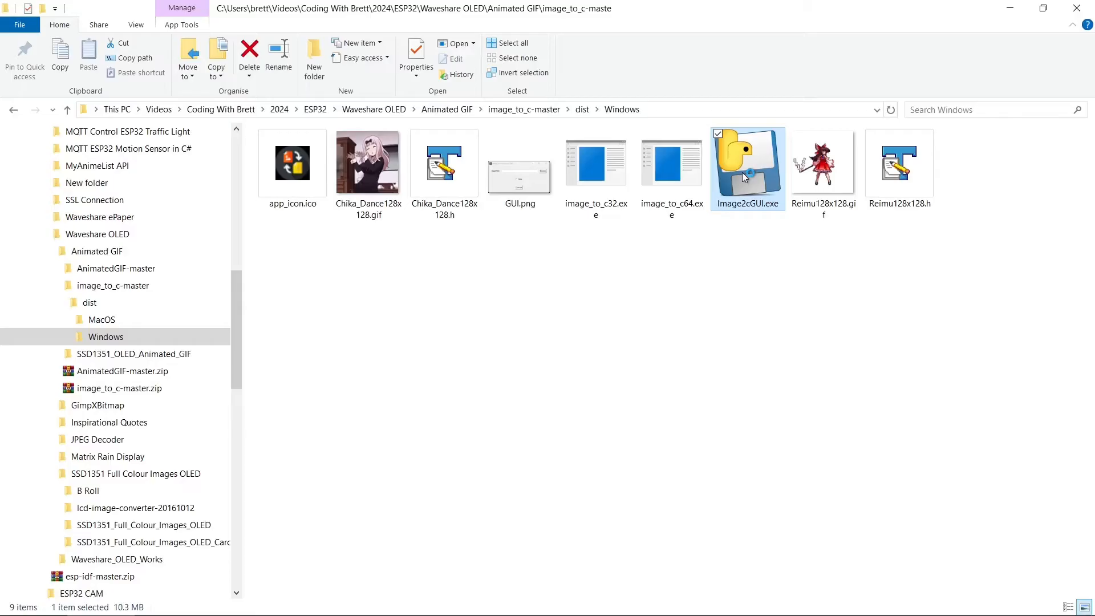
# - Launch Image2cGUI.exe from dist\Windows to get an empty Image to C window
pyautogui.doubleClick(747, 169)
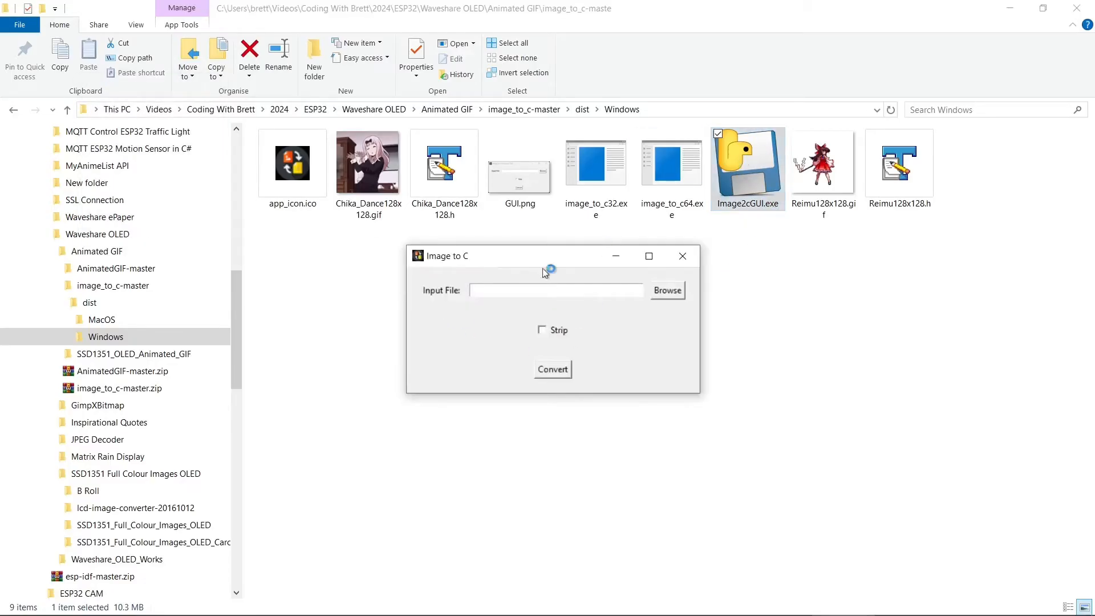
pyautogui.moveTo(589, 311)
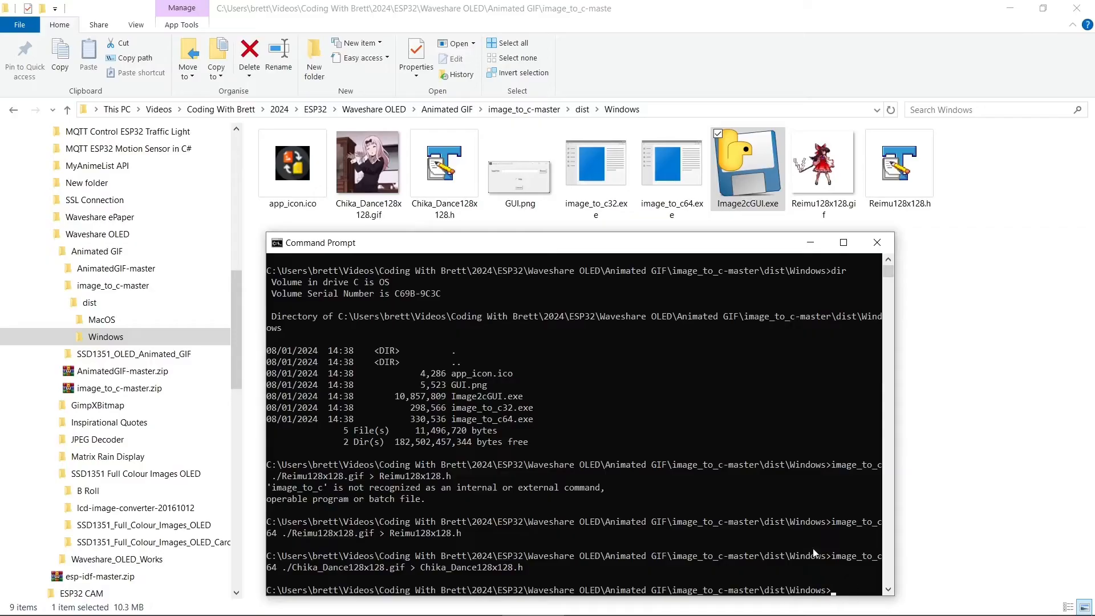
pyautogui.moveTo(823, 558)
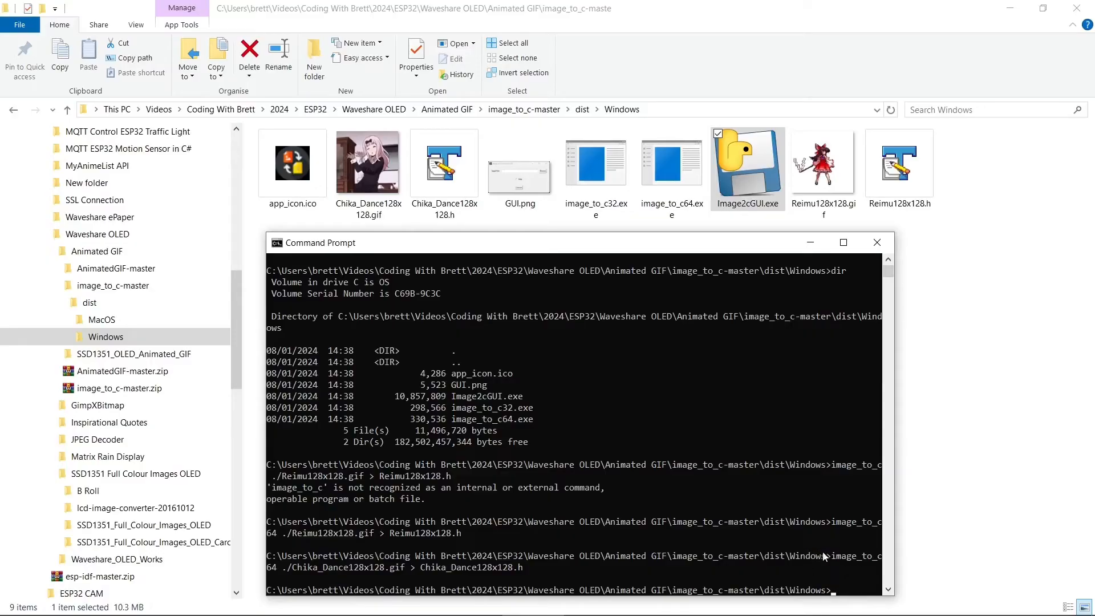
pyautogui.moveTo(725, 374)
pyautogui.write('image_to_c64 ./Chika_Dance128x128.gif > Chika_Dance128x128.h')
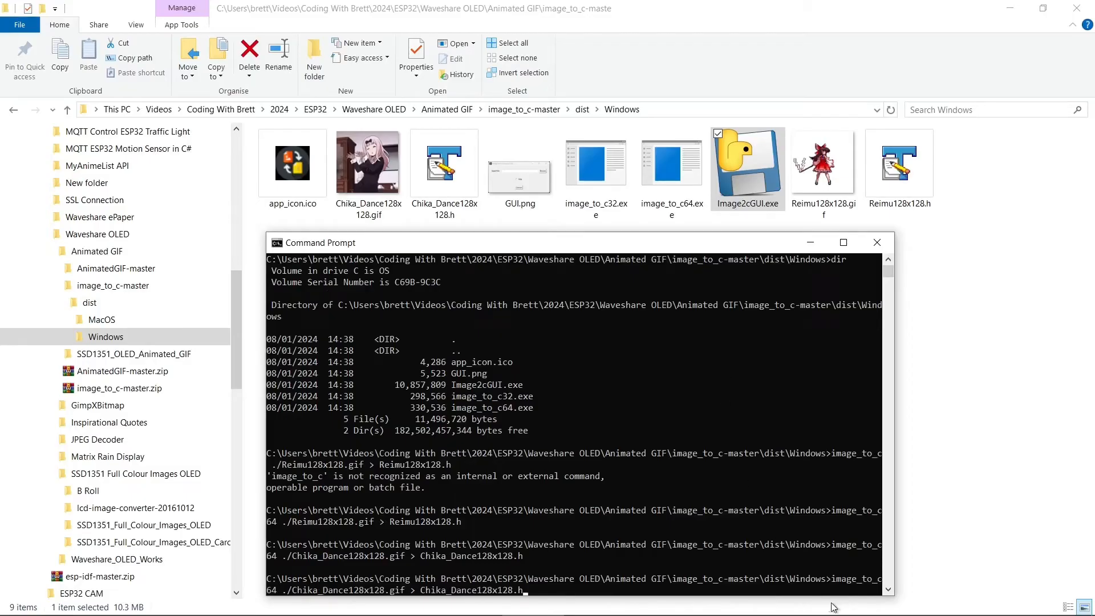
pyautogui.moveTo(259, 600)
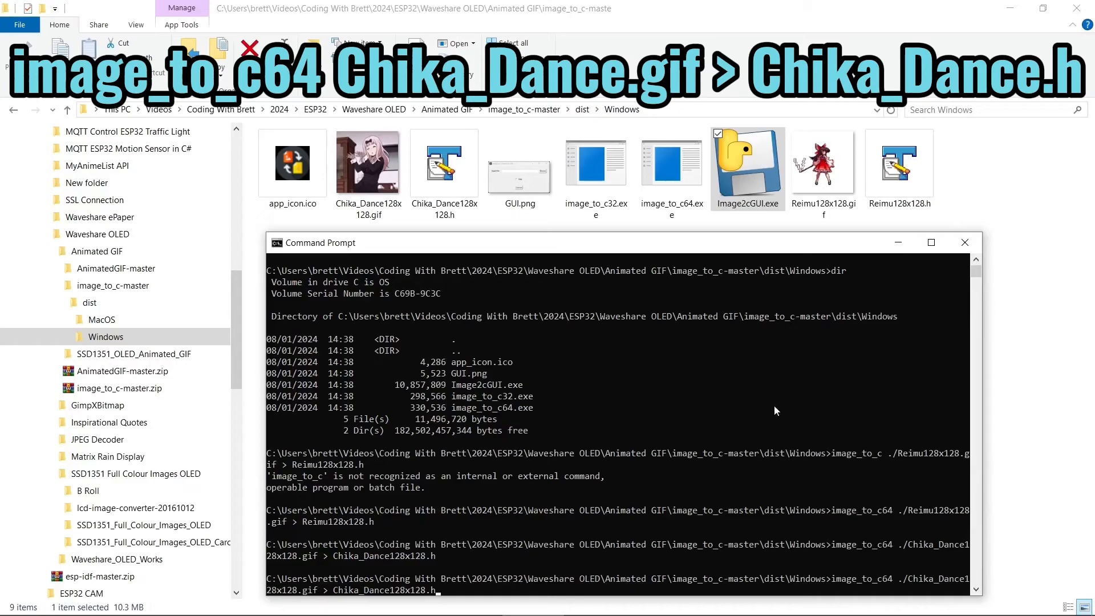
pyautogui.moveTo(376, 271)
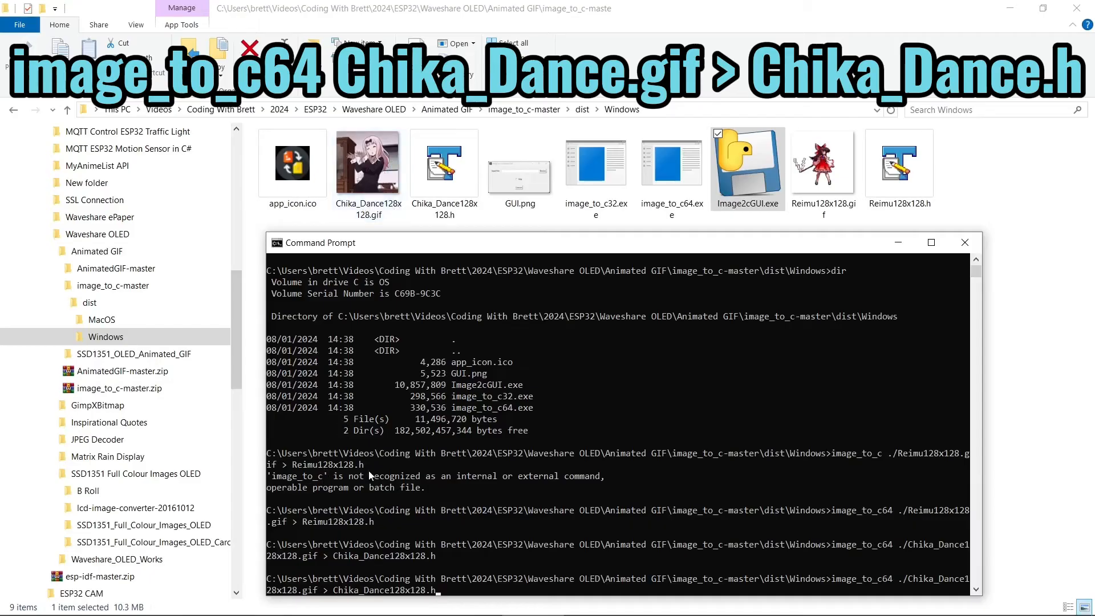
pyautogui.moveTo(349, 524)
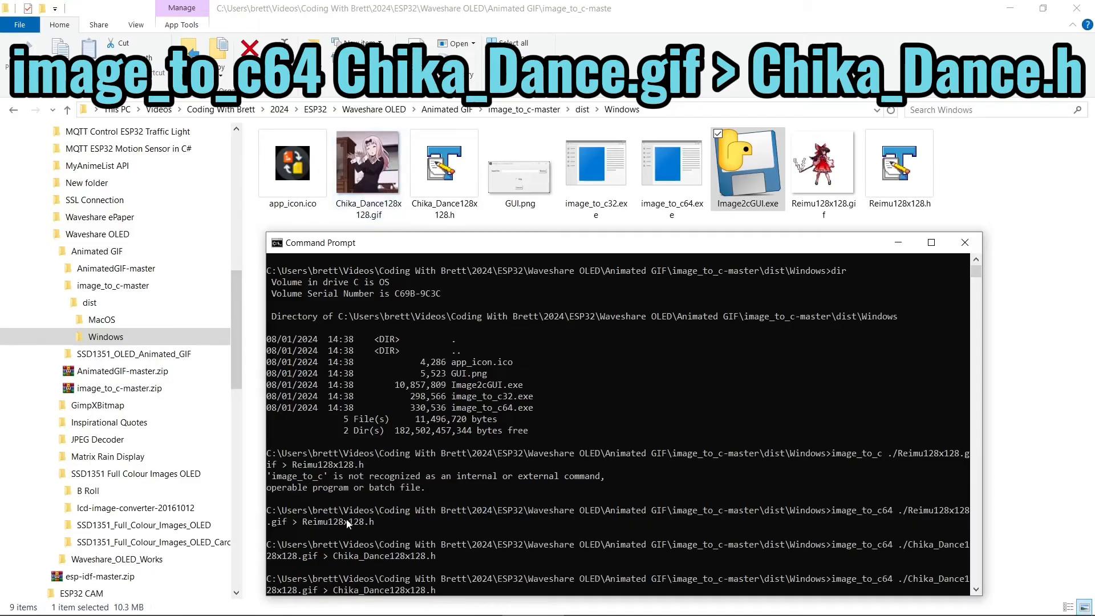
pyautogui.moveTo(451, 572)
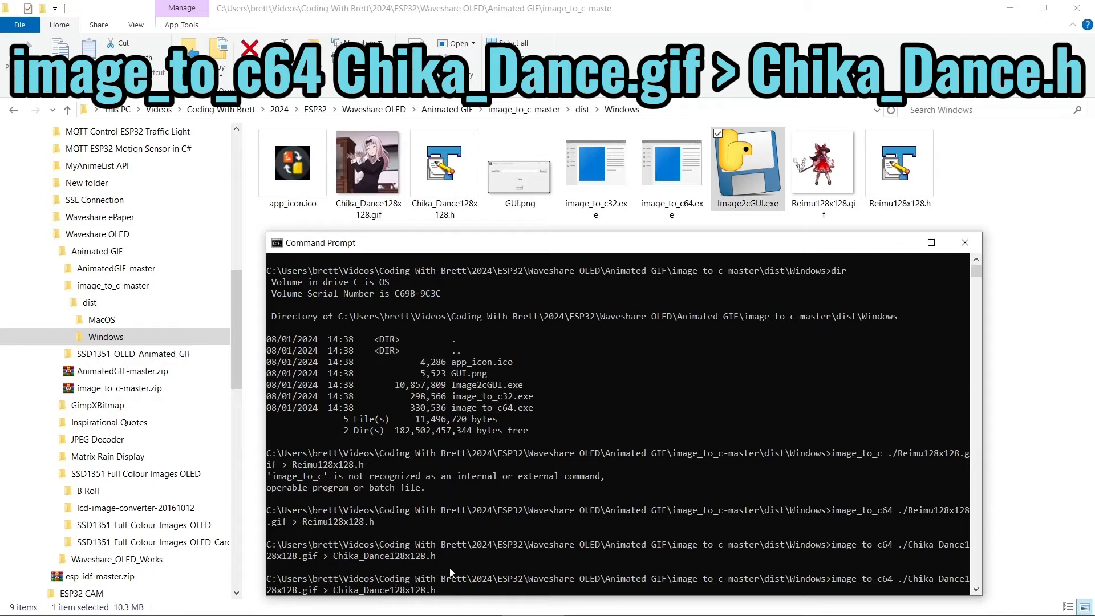
pyautogui.moveTo(597, 399)
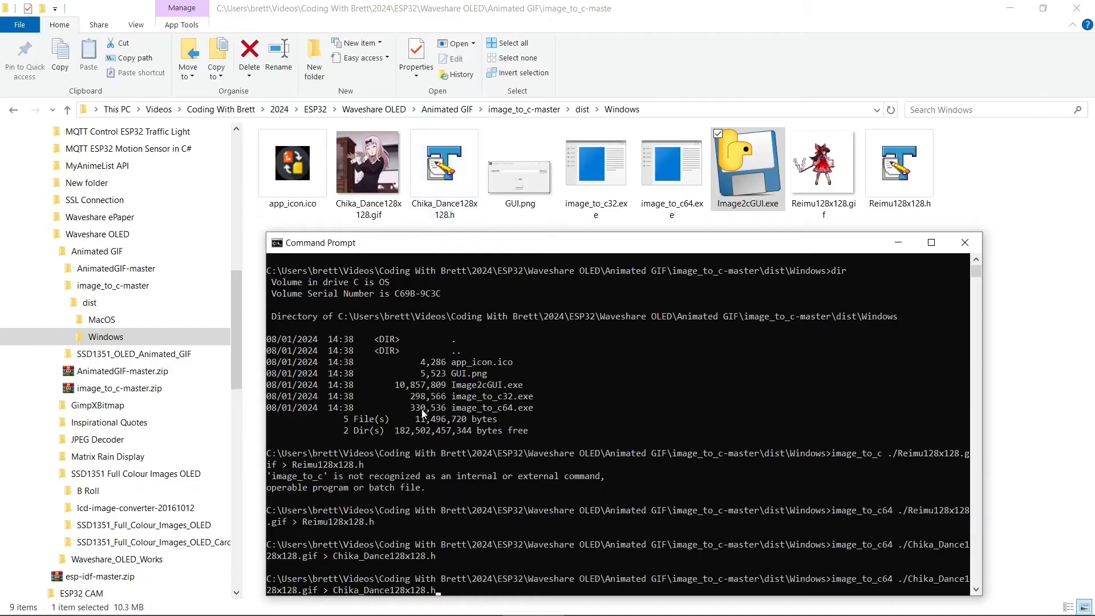
# - Run image_to_c64 ./Chika_Dance128x128.gif > Chika_Dance128x128.h in the dist\Windows console
pyautogui.click(965, 242)
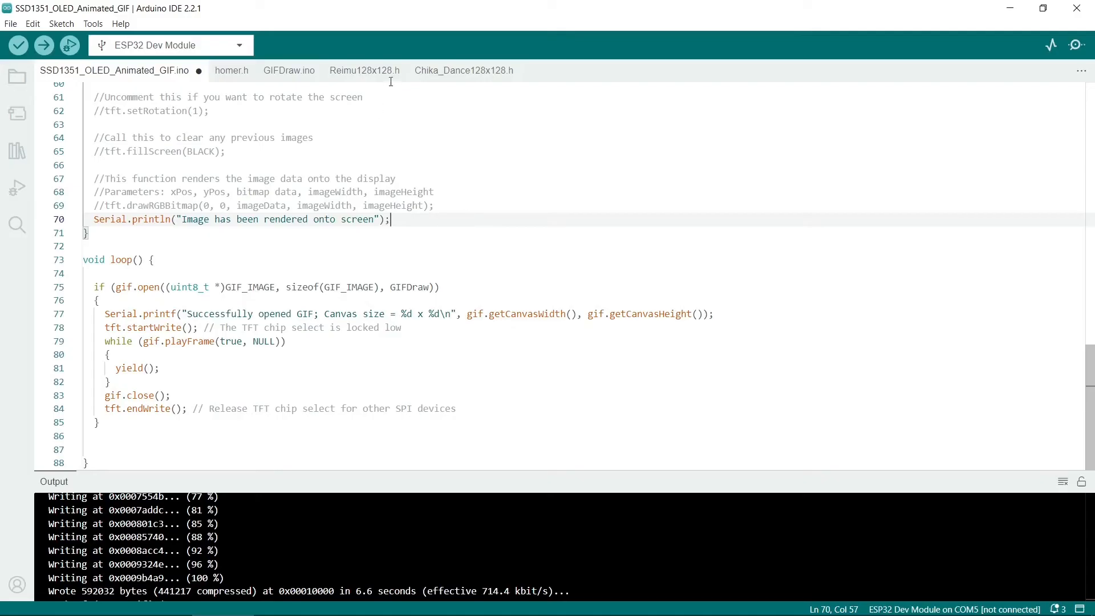
pyautogui.moveTo(461, 77)
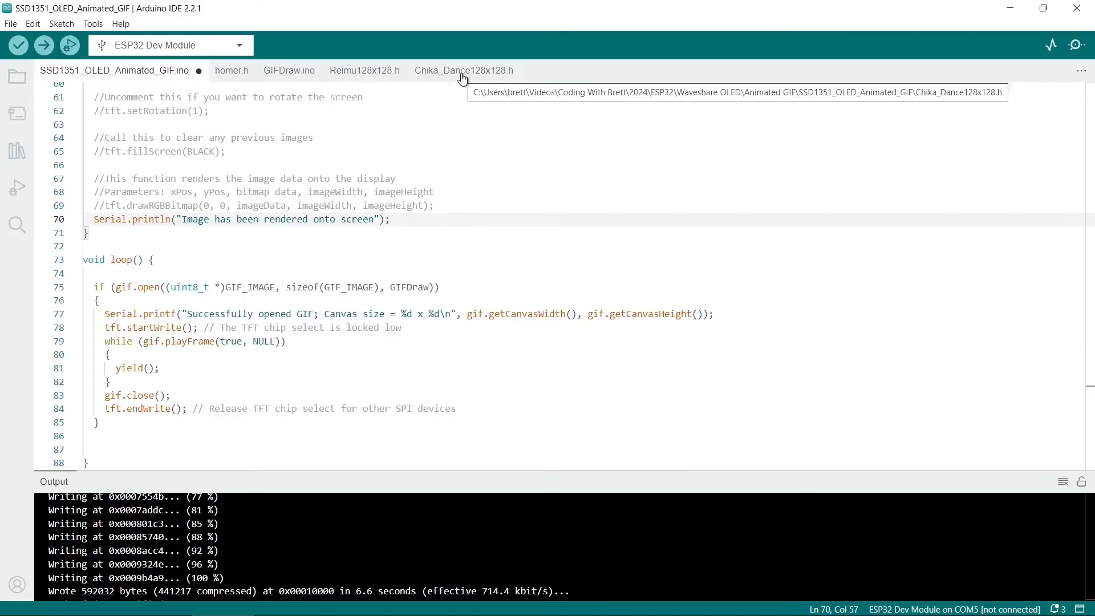
# - Review the 19-frame Chika_Dance128x128.h array, glance at GIFDraw.ino, and return to SSD1351_OLED_Animated_GIF.ino
pyautogui.click(463, 70)
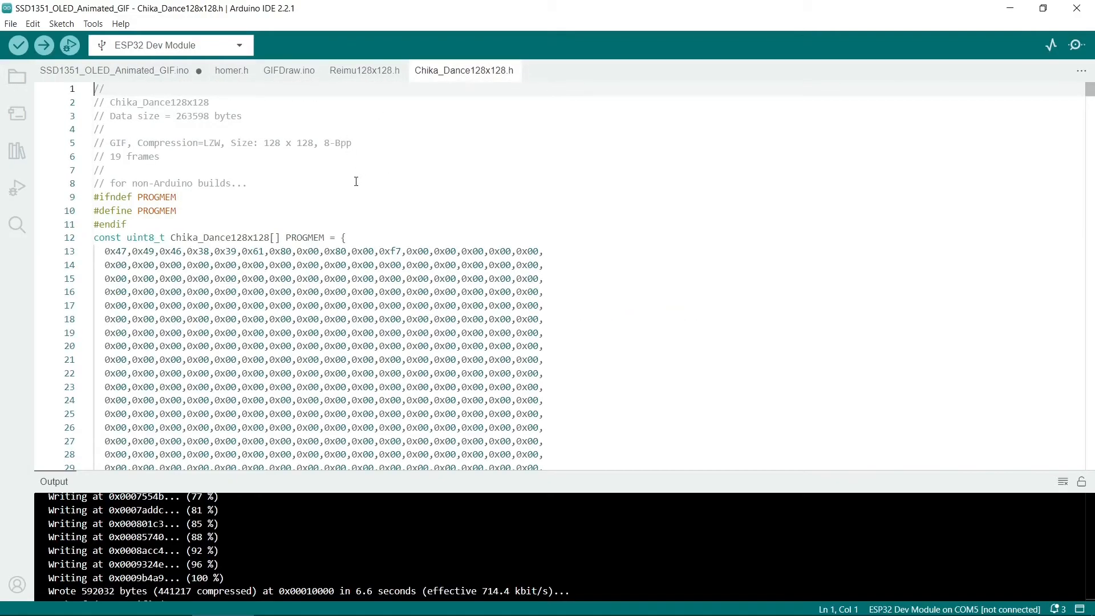
pyautogui.scroll(-3)
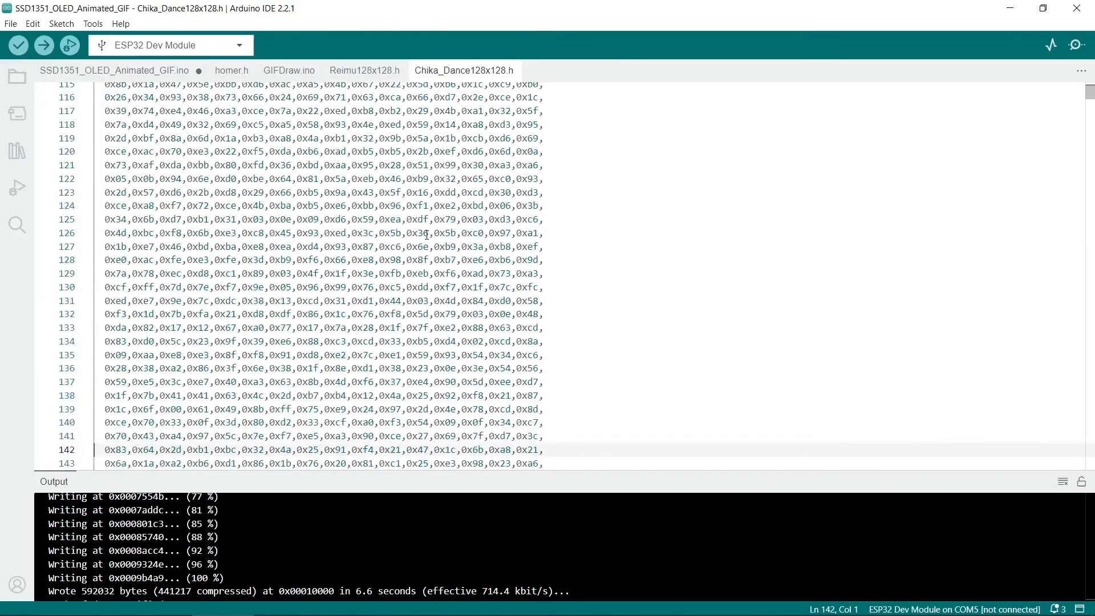
pyautogui.scroll(-3)
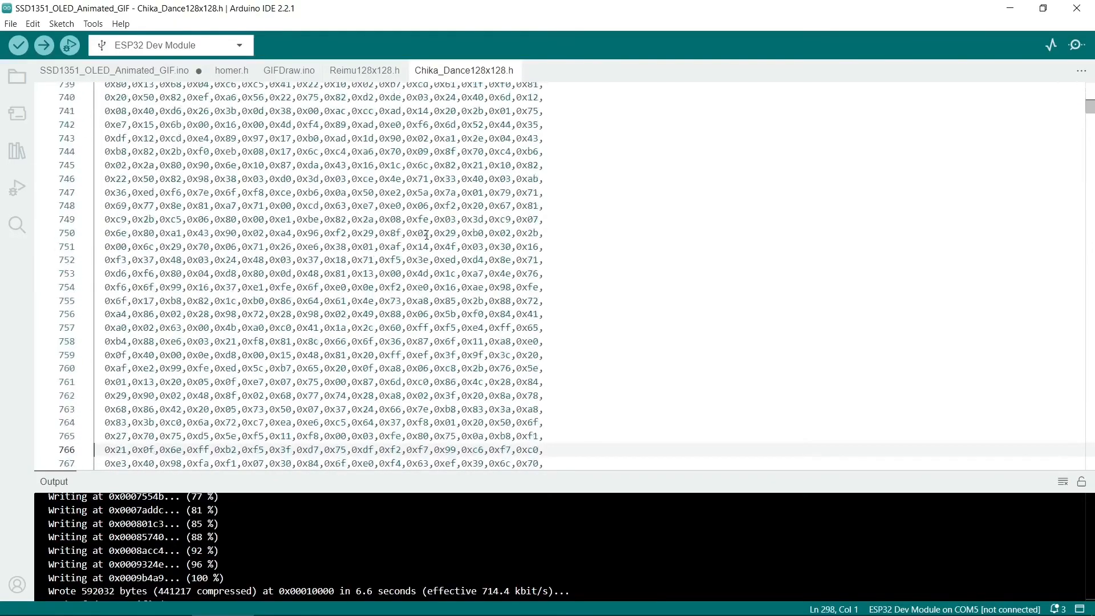
pyautogui.scroll(-3)
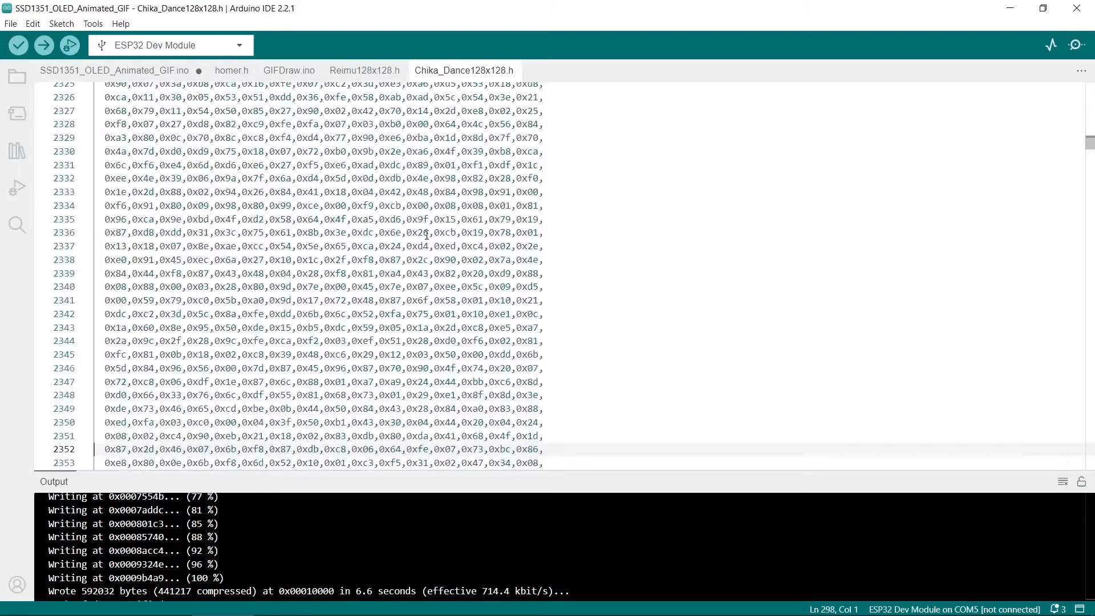
pyautogui.scroll(-3)
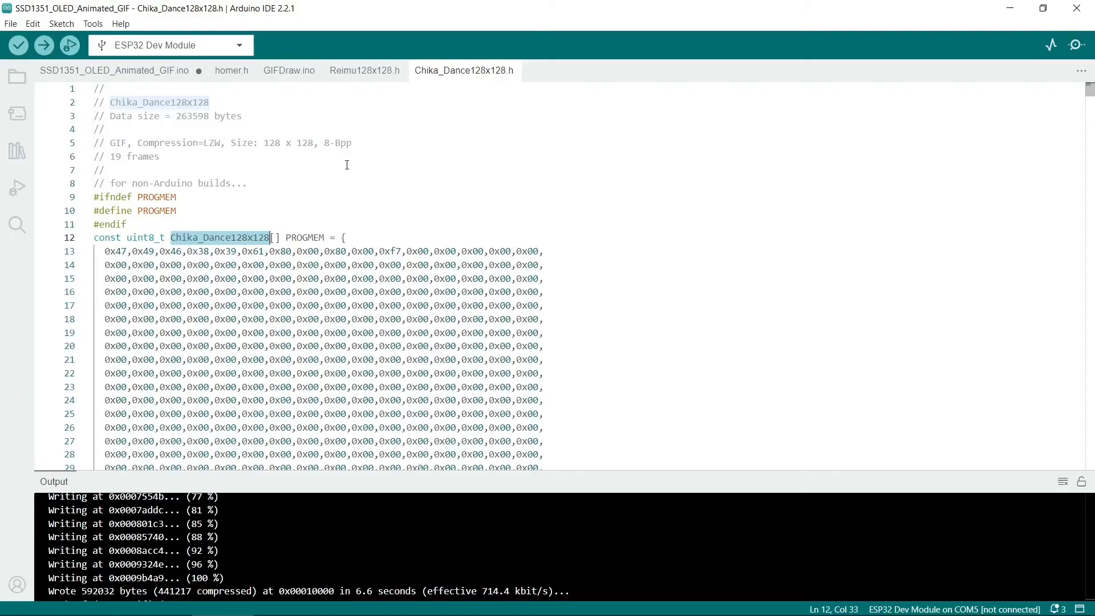
pyautogui.moveTo(285, 74)
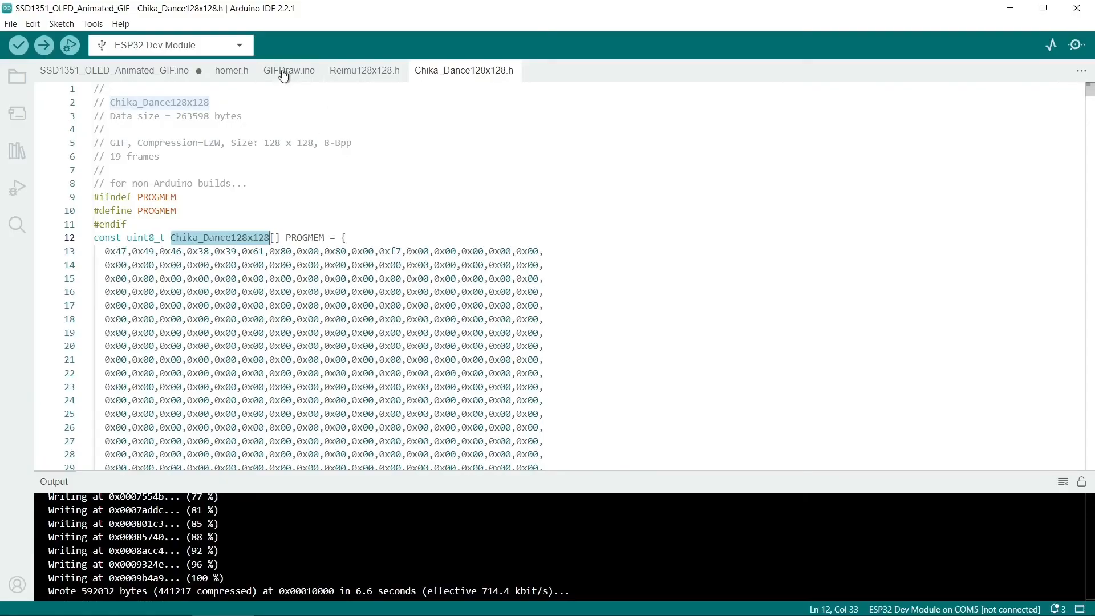
pyautogui.click(288, 71)
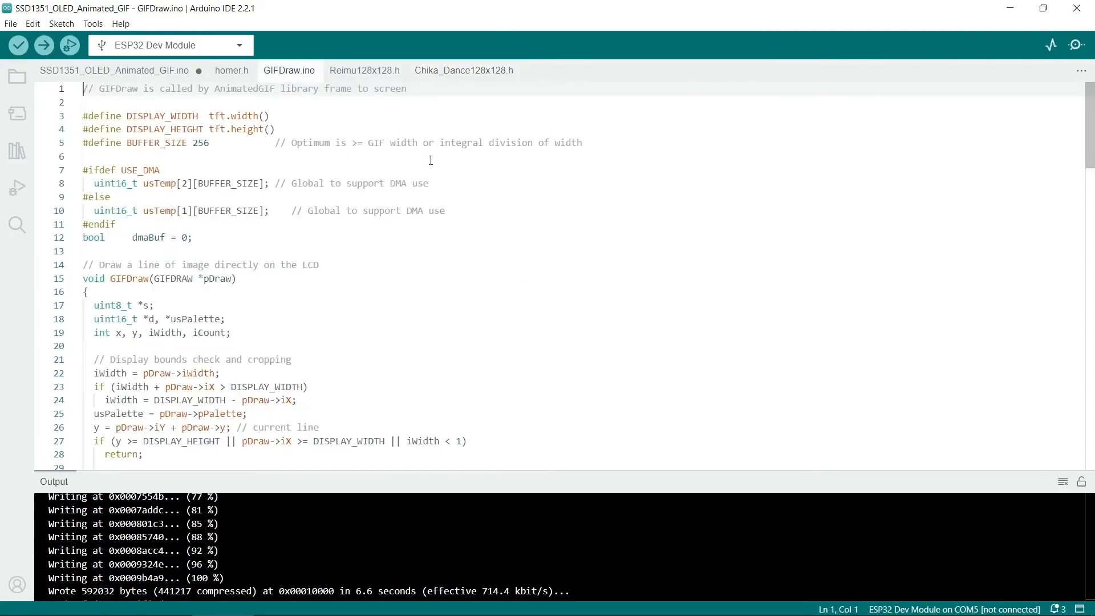
pyautogui.click(114, 71)
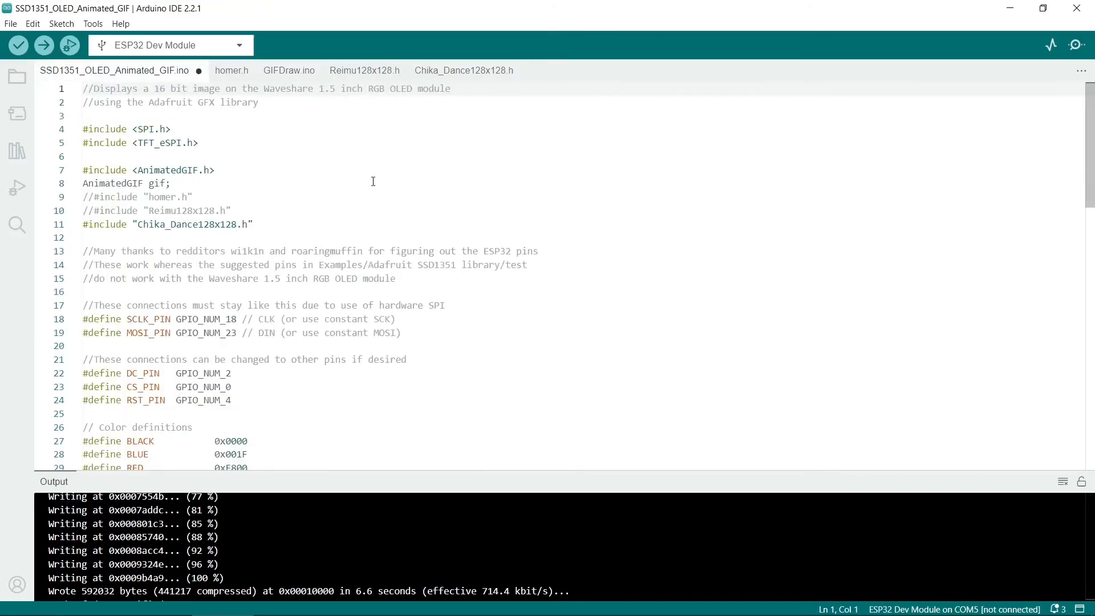
# - Locate the Chika_Dance128x128 GIF_IMAGE define on line 42 and compare names against homer.h
pyautogui.scroll(-3)
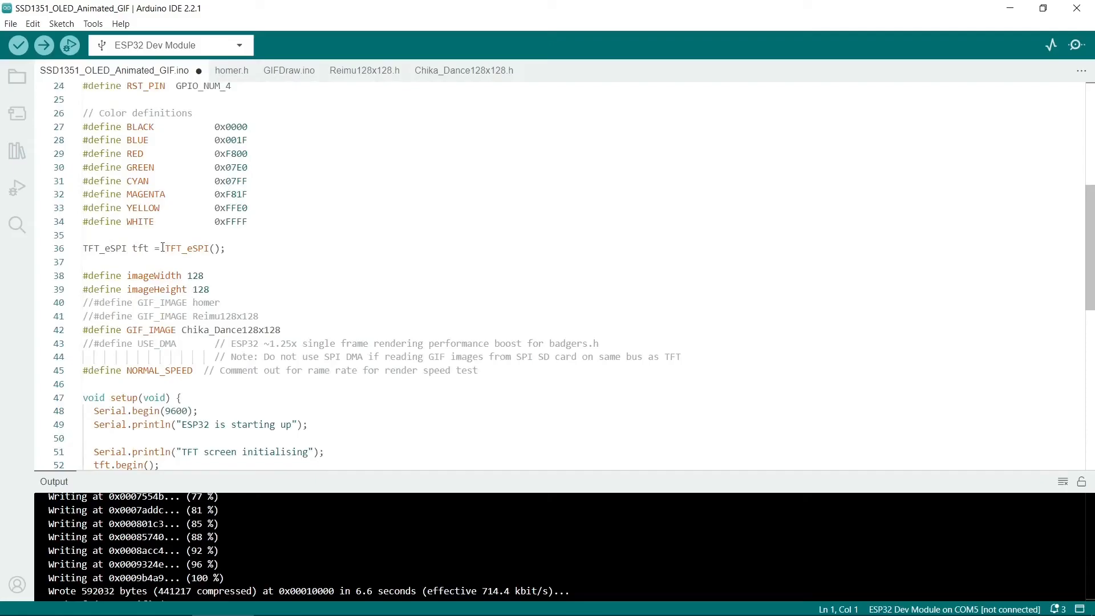
pyautogui.doubleClick(150, 330)
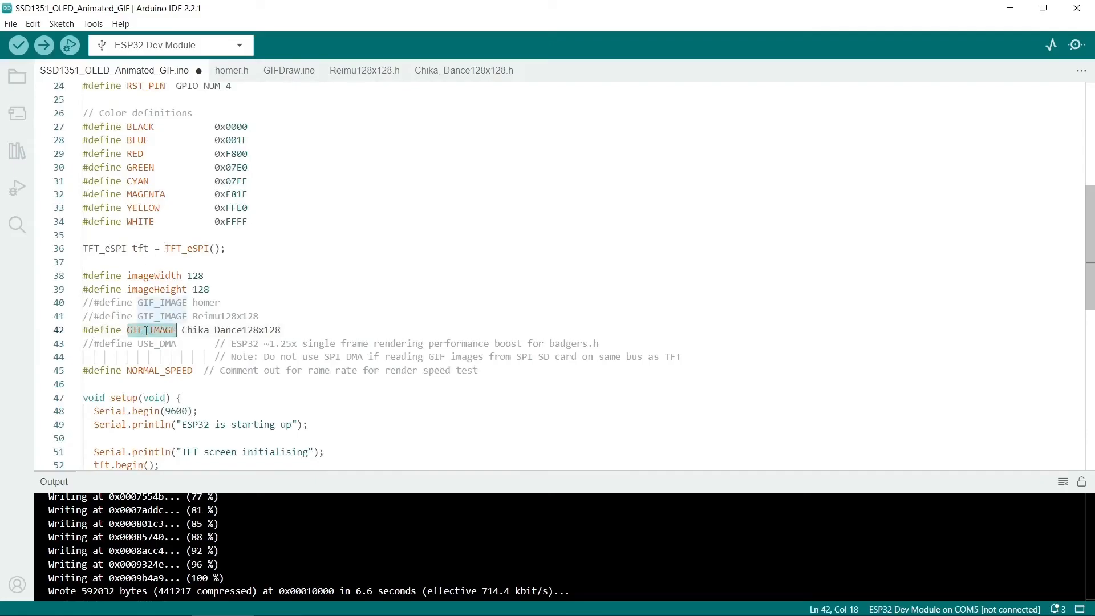
pyautogui.moveTo(180, 329); pyautogui.dragTo(281, 330)
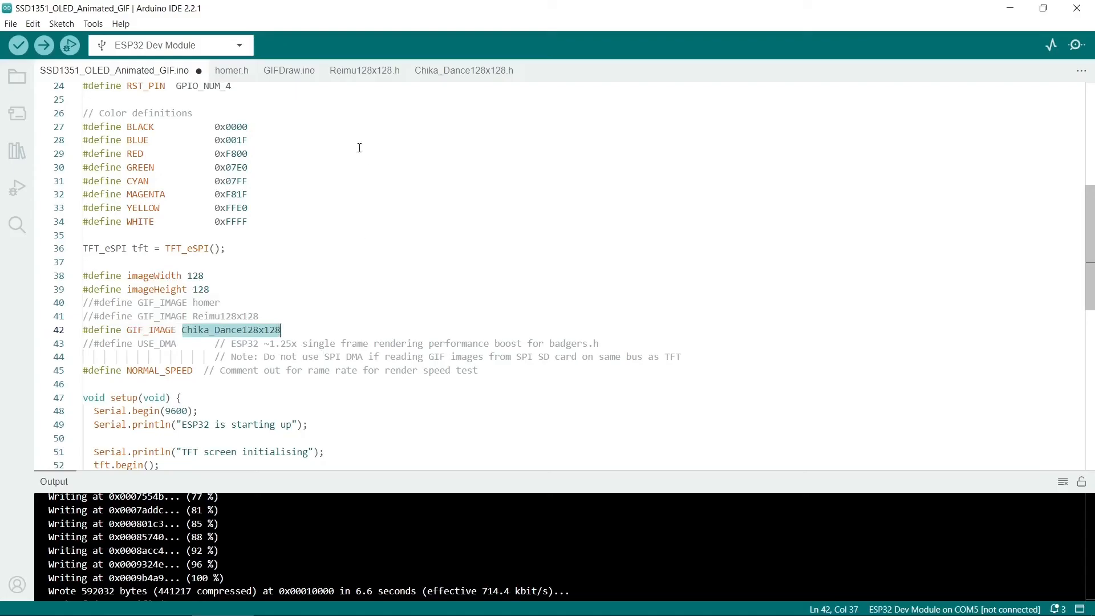
pyautogui.moveTo(420, 121)
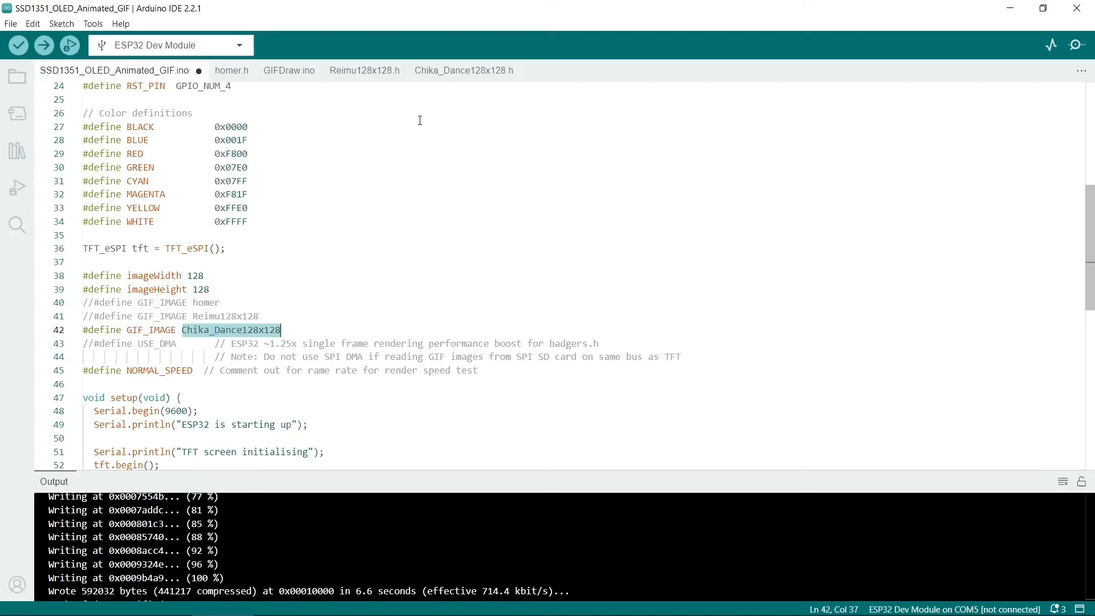
pyautogui.click(463, 70)
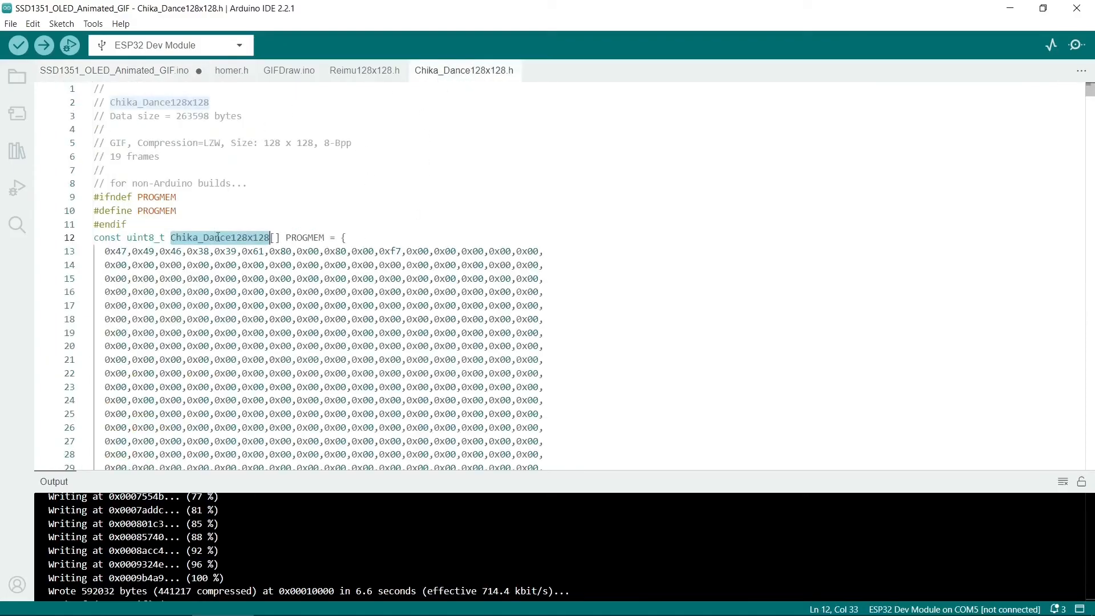
pyautogui.moveTo(265, 82)
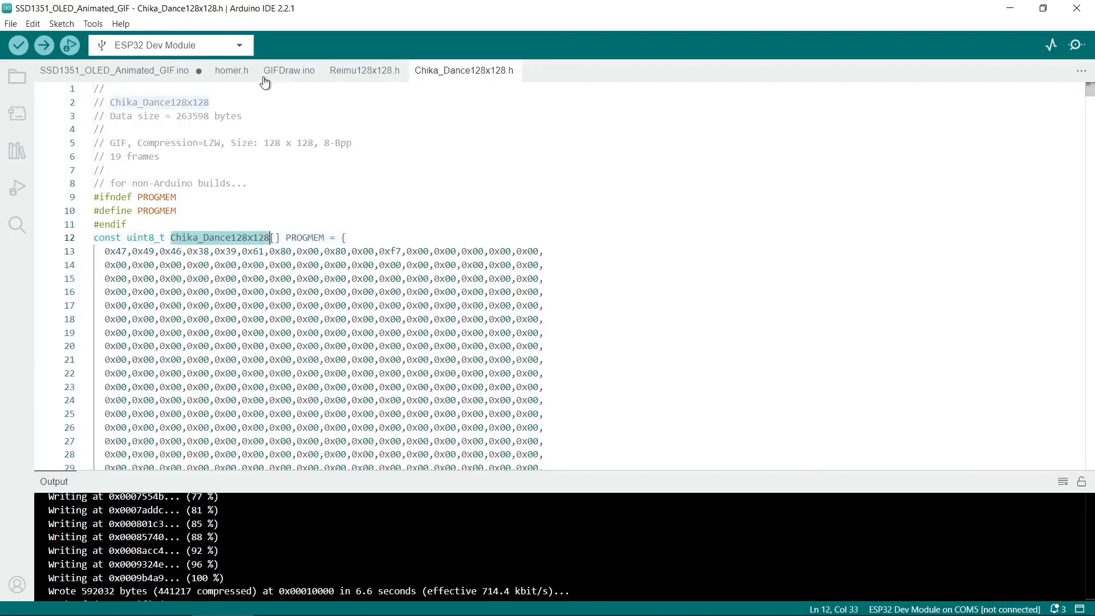
pyautogui.click(231, 70)
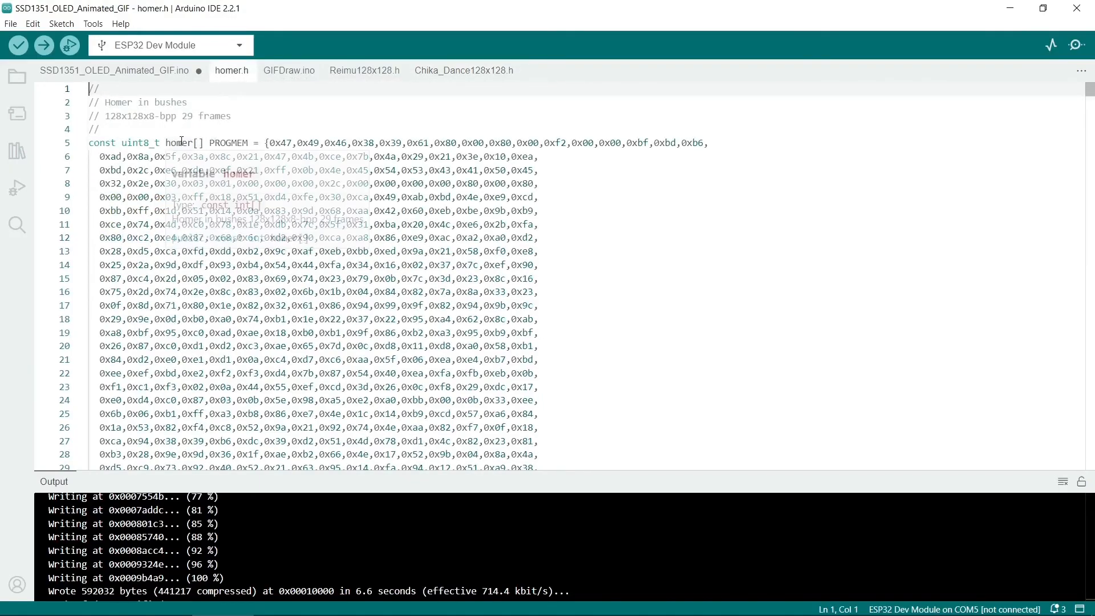
pyautogui.click(102, 71)
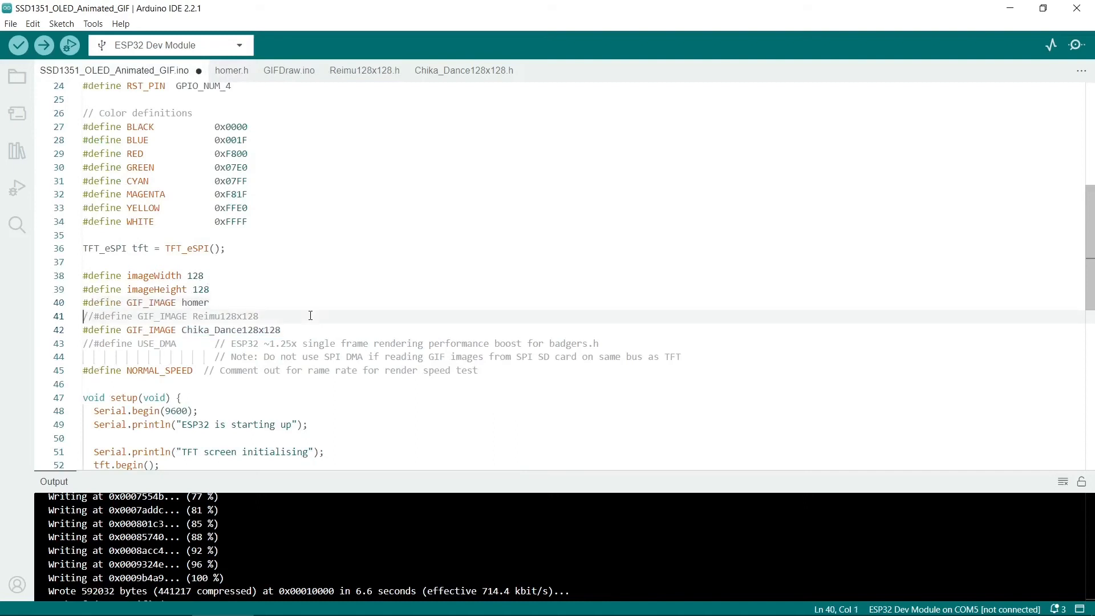
# - Comment out the Chika_Dance128x128 define and enable '#define GIF_IMAGE homer' on line 40
pyautogui.write('//')
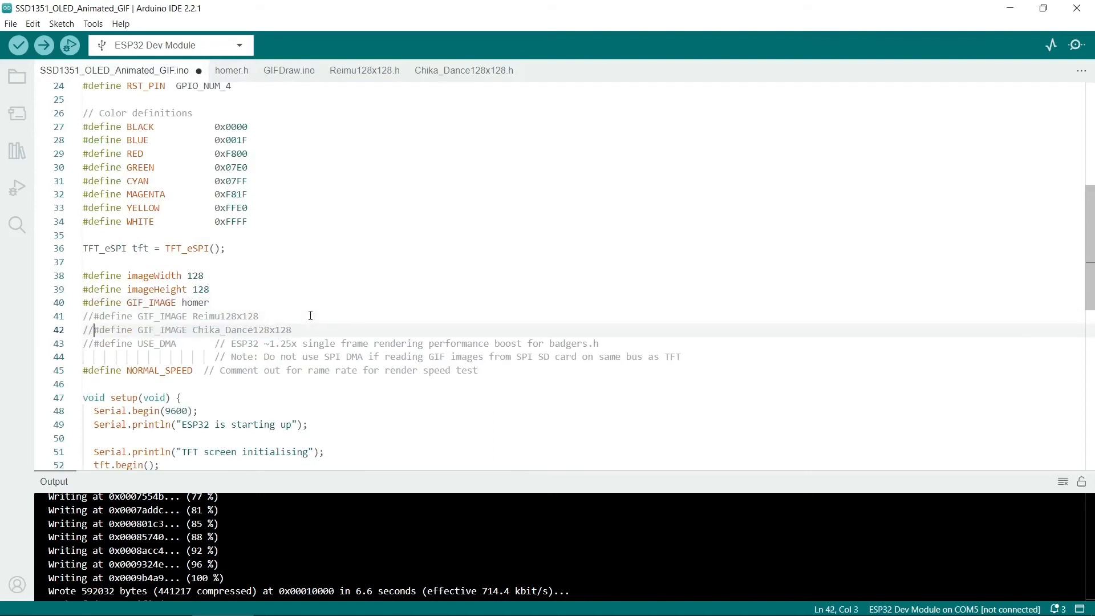
pyautogui.click(18, 46)
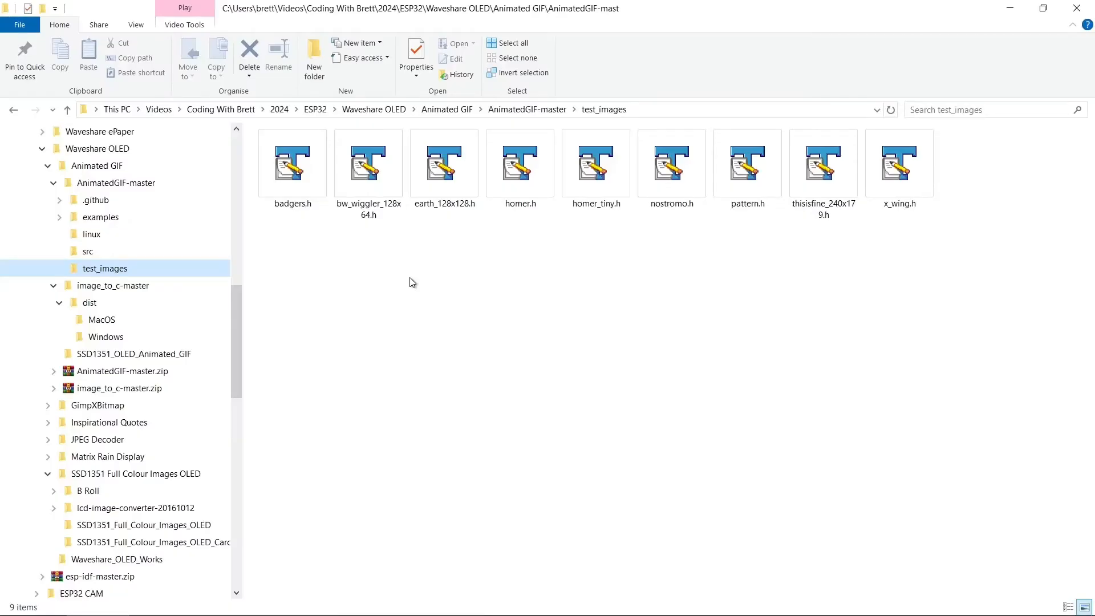
pyautogui.moveTo(89, 272)
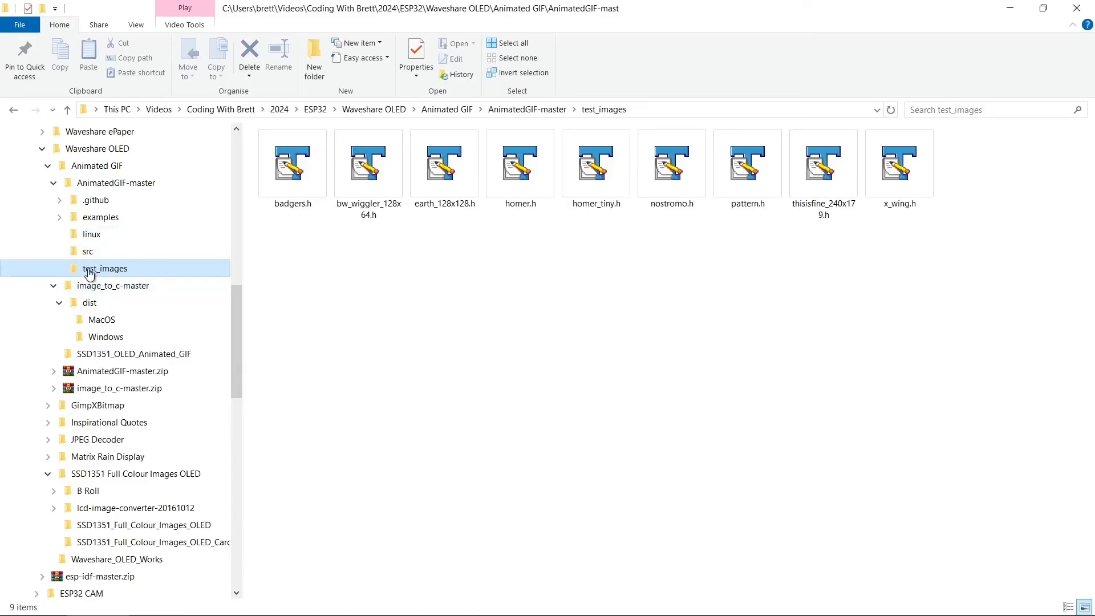
# - Select homer.h (165 KB) in the AnimatedGIF-master test_images folder
pyautogui.click(520, 165)
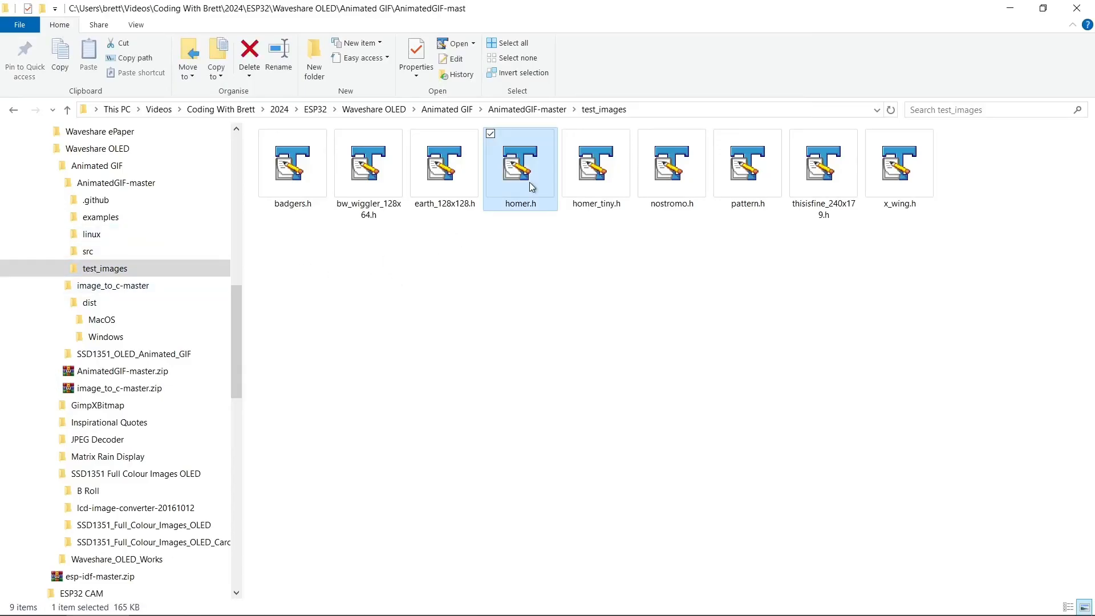